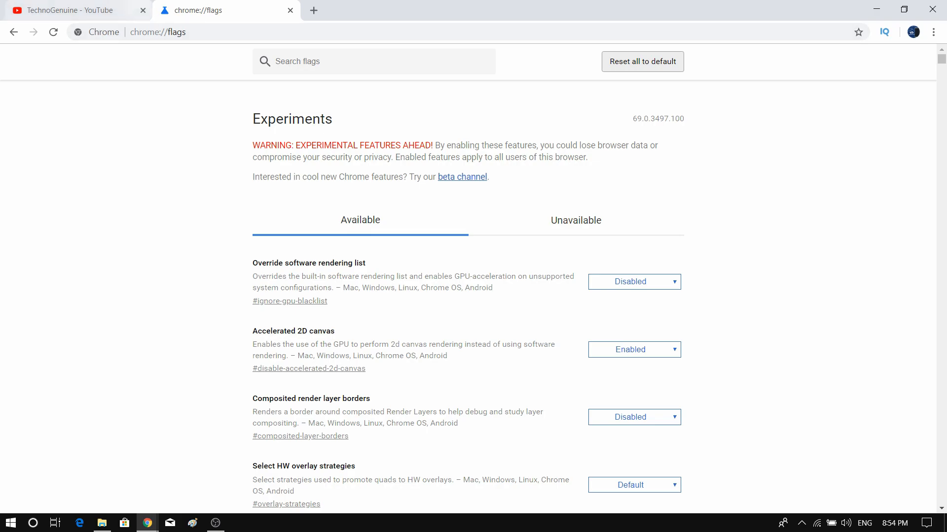
# Step: Back on the flags tab, filter flags by 'la' and set top chrome UI Layout to Normal
pyautogui.click(66, 11)
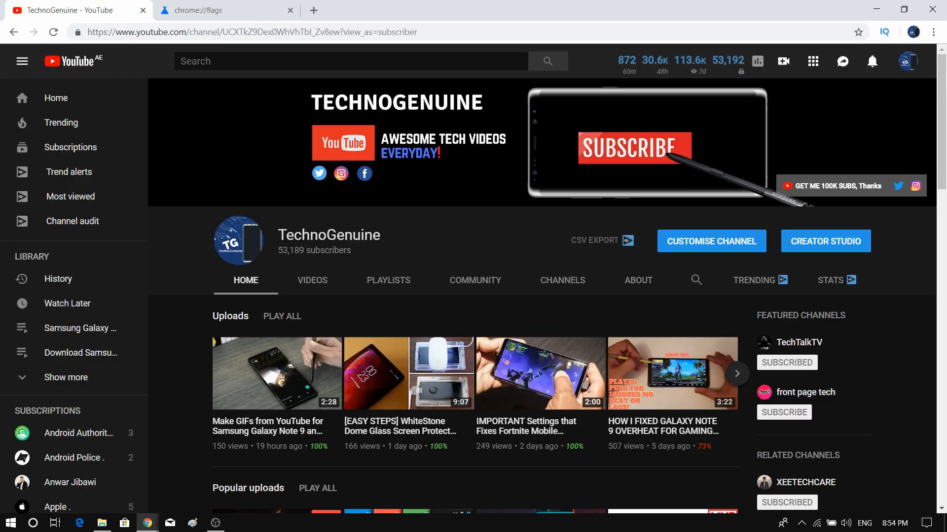
pyautogui.click(227, 10)
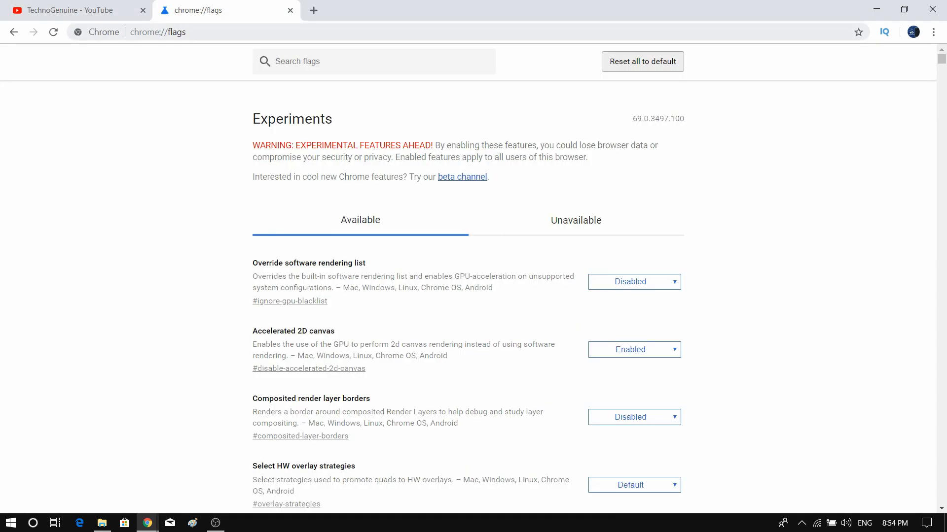
pyautogui.click(72, 10)
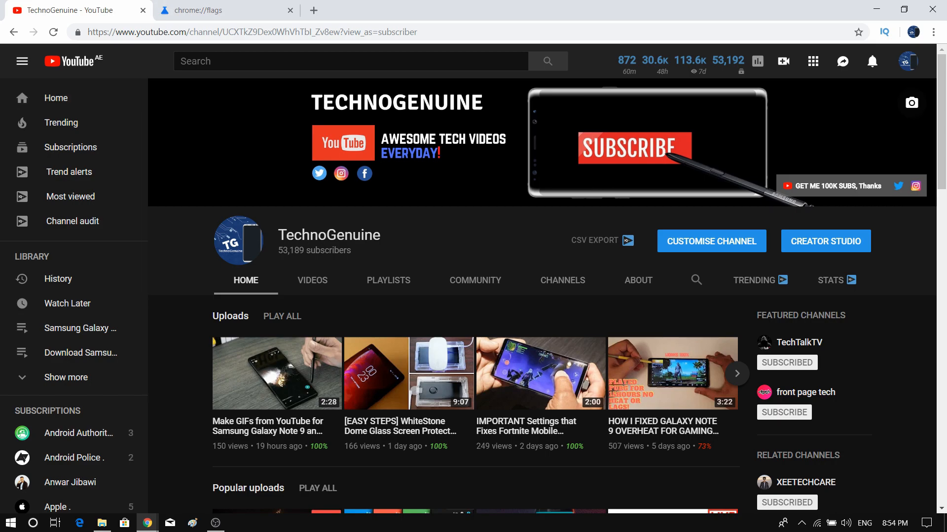
pyautogui.scroll(-3)
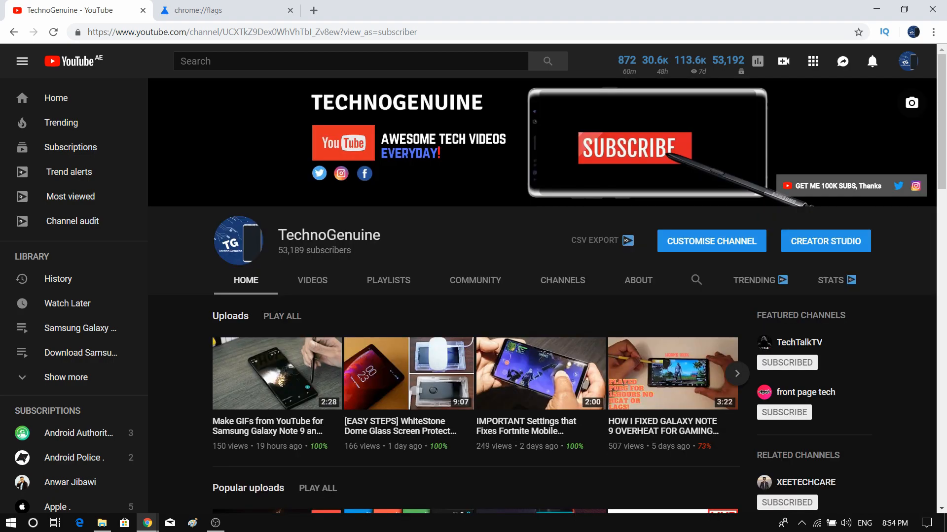
pyautogui.click(227, 10)
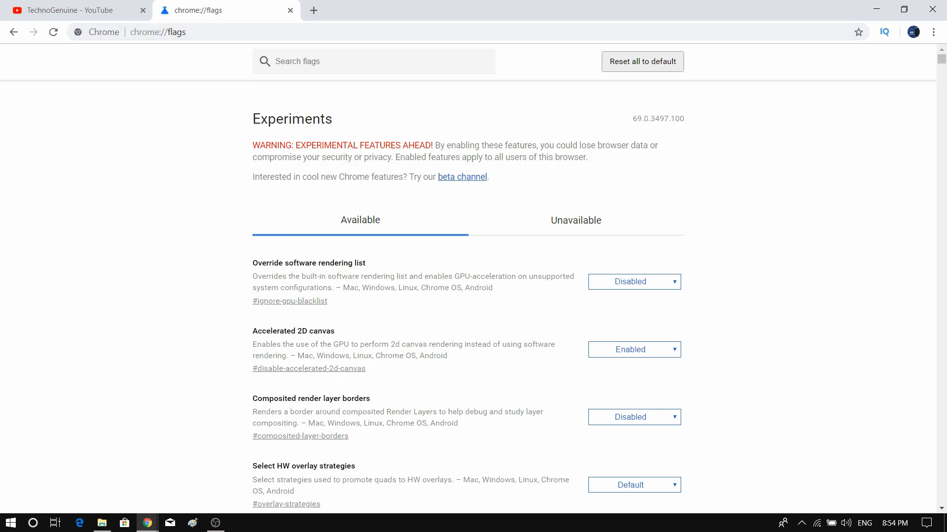
pyautogui.write('layout')
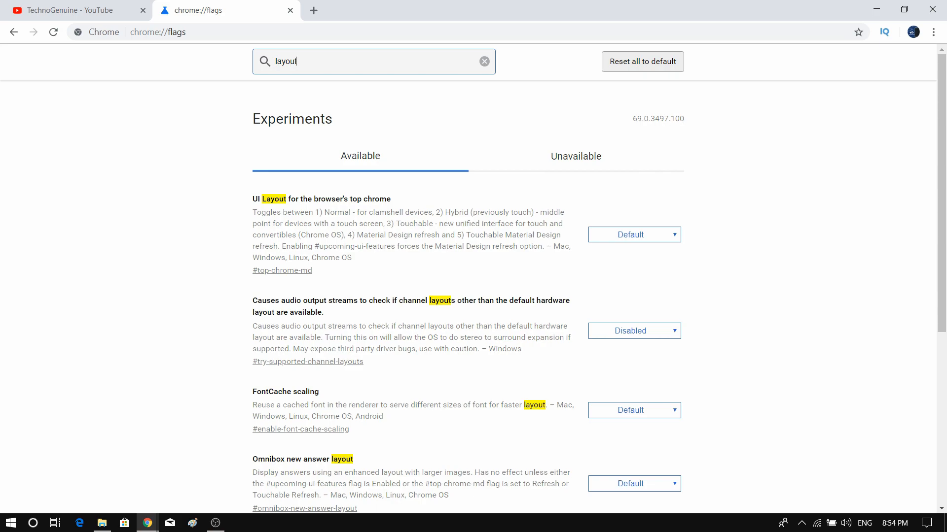
pyautogui.click(633, 234)
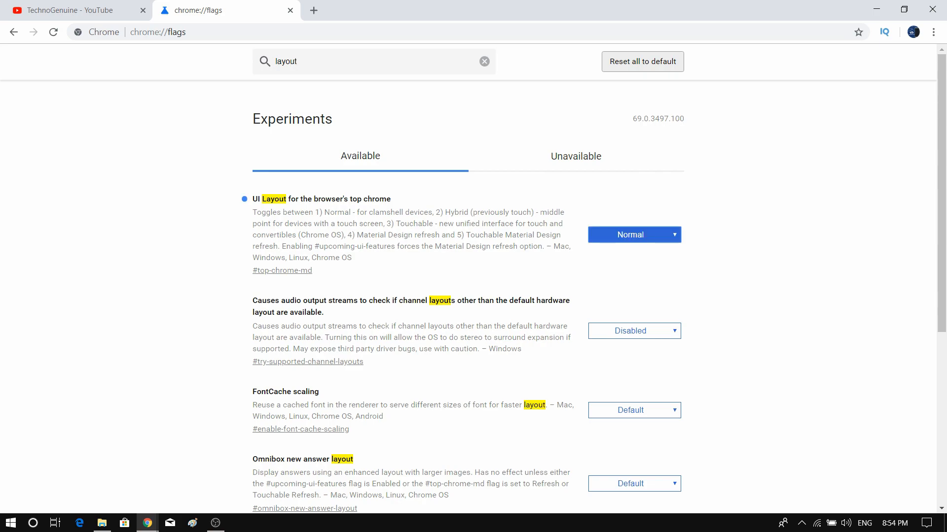